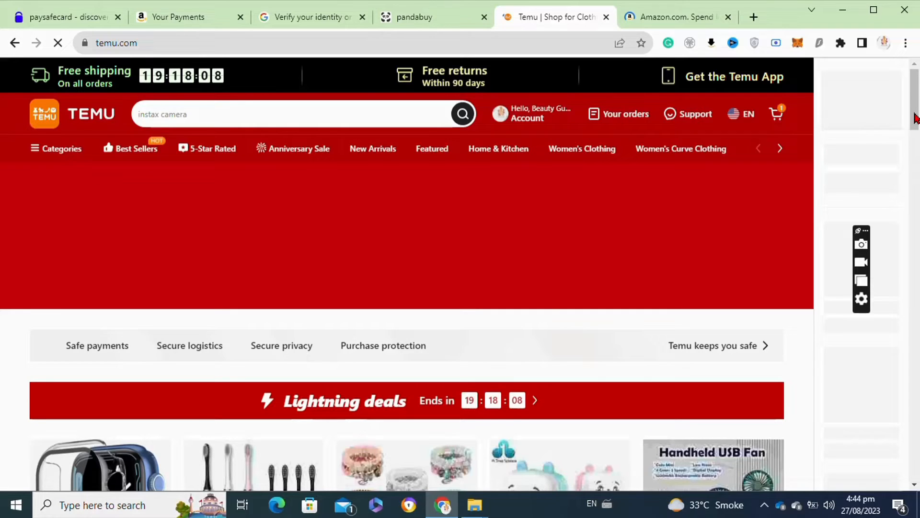
pyautogui.moveTo(910, 145)
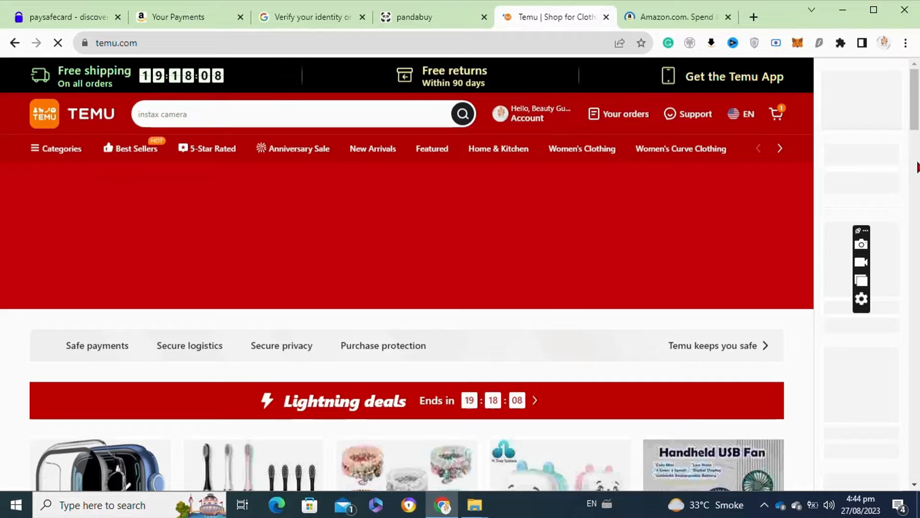
pyautogui.scroll(-3)
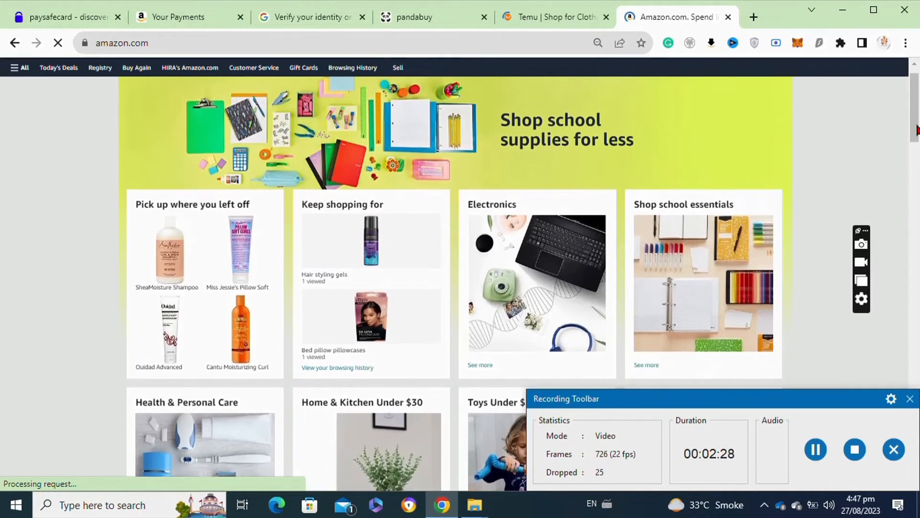
pyautogui.scroll(-3)
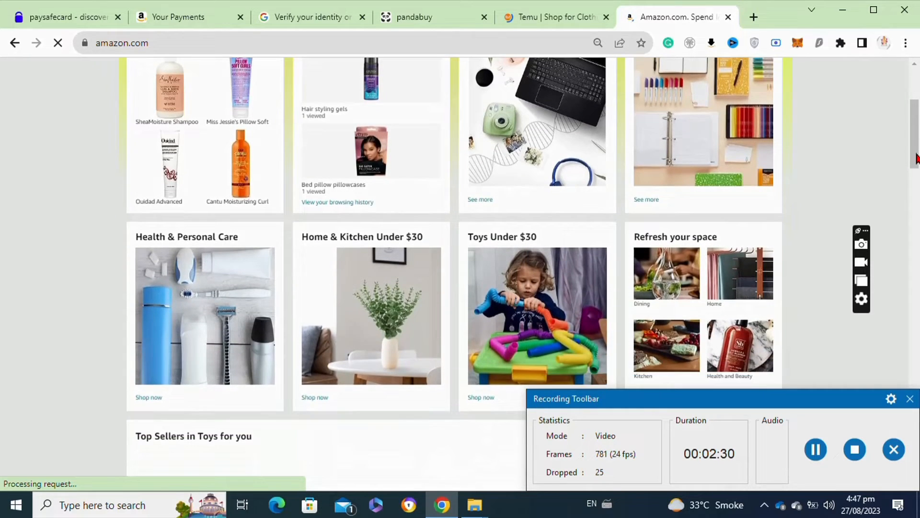
pyautogui.scroll(-3)
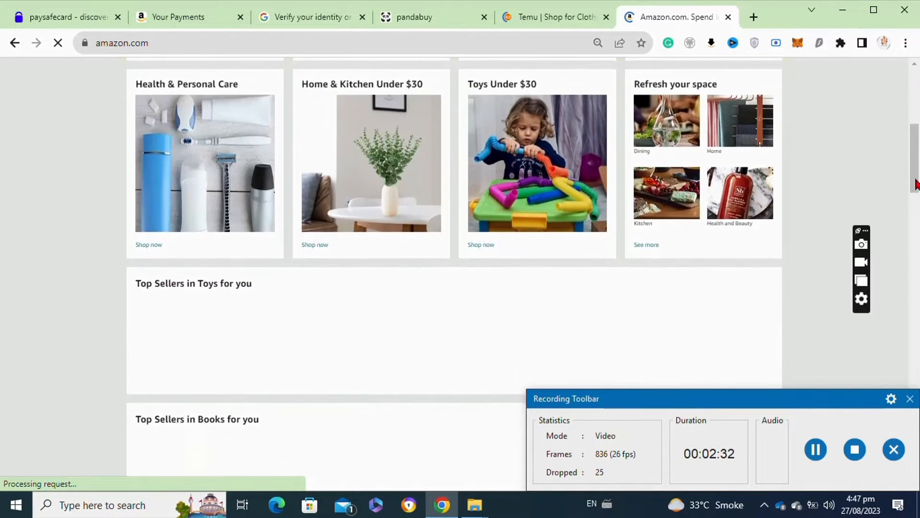
pyautogui.scroll(3)
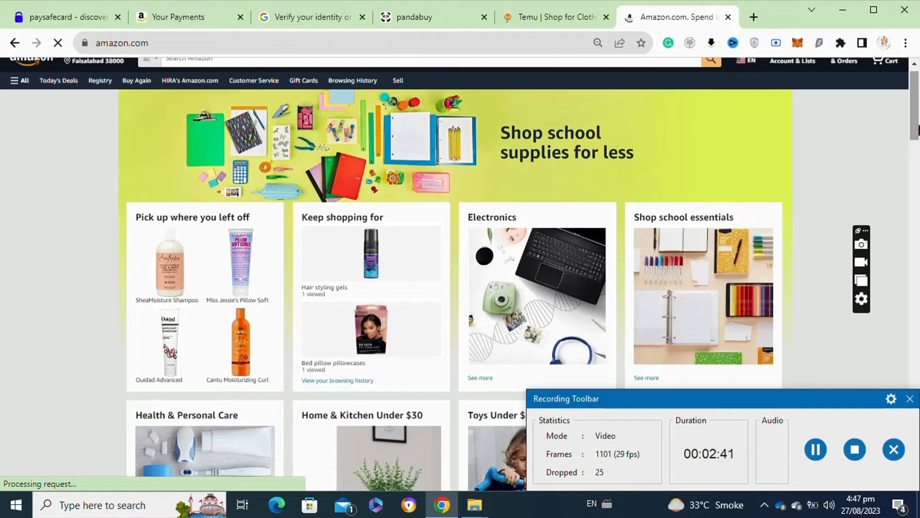
pyautogui.scroll(-3)
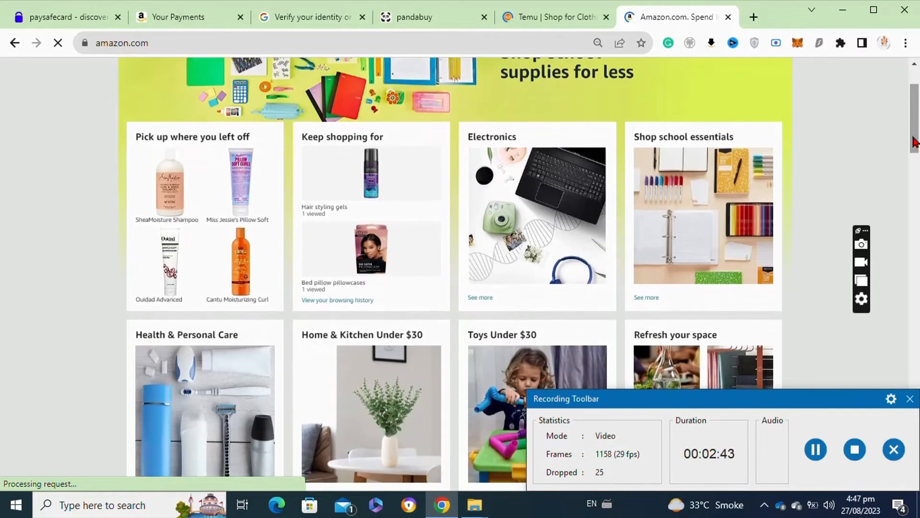
pyautogui.scroll(-3)
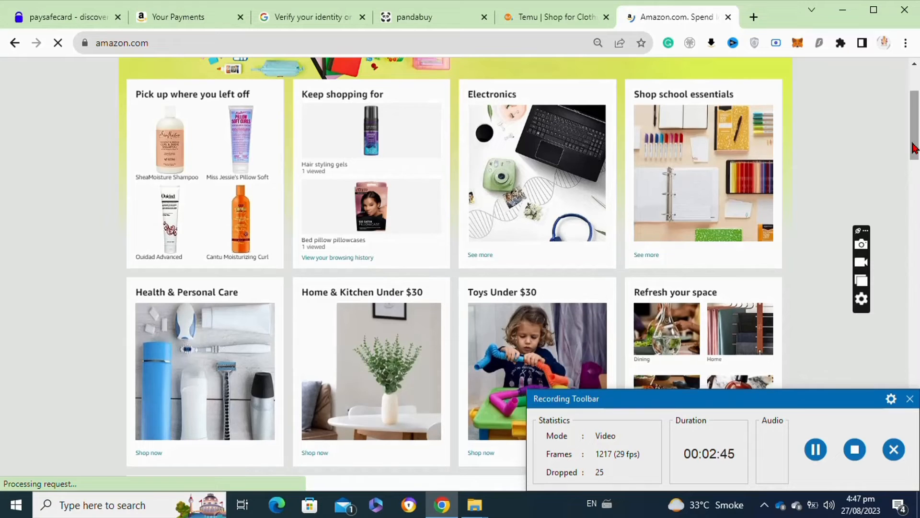
pyautogui.scroll(3)
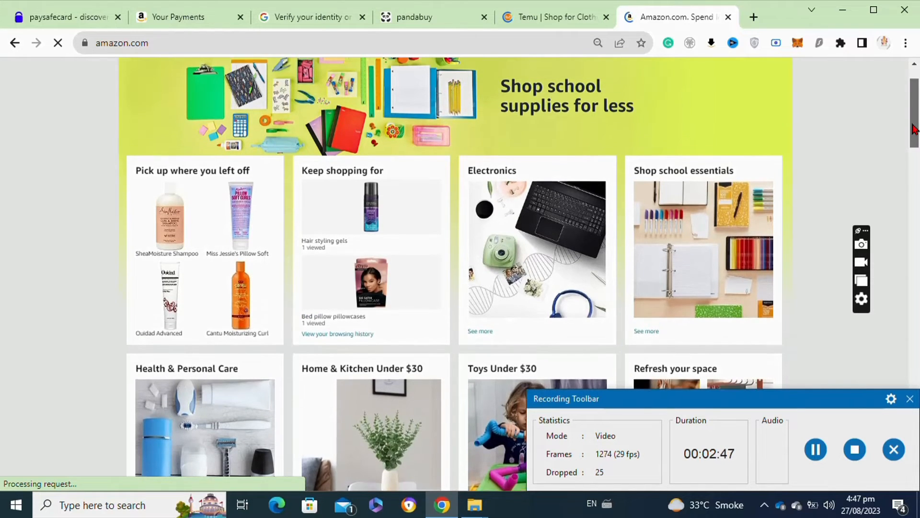
pyautogui.scroll(-3)
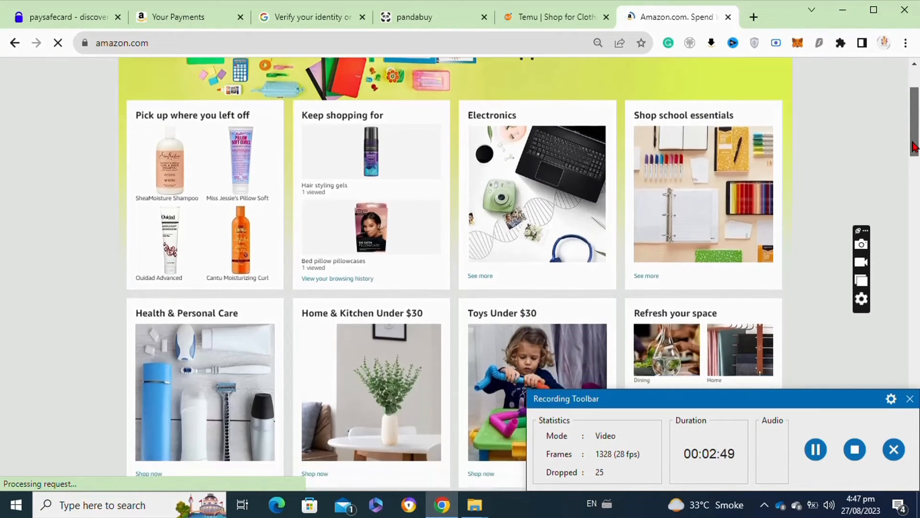
pyautogui.scroll(-3)
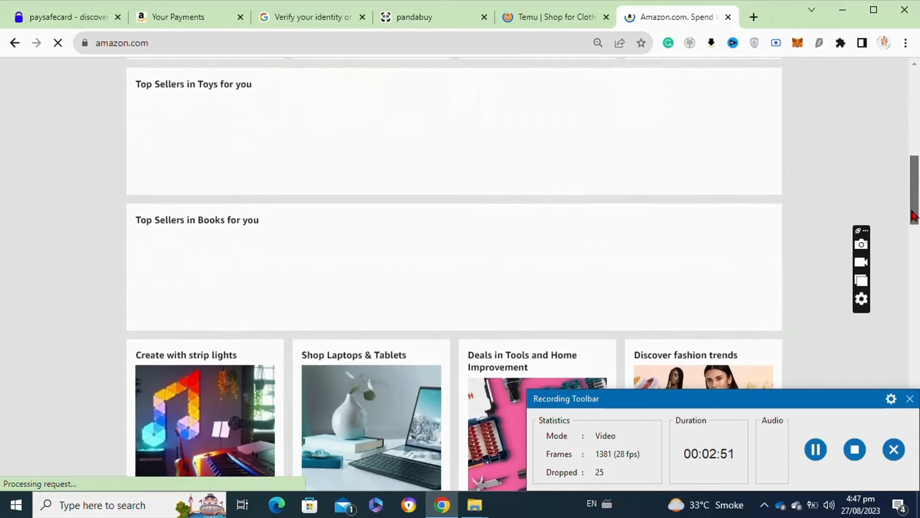
pyautogui.scroll(-3)
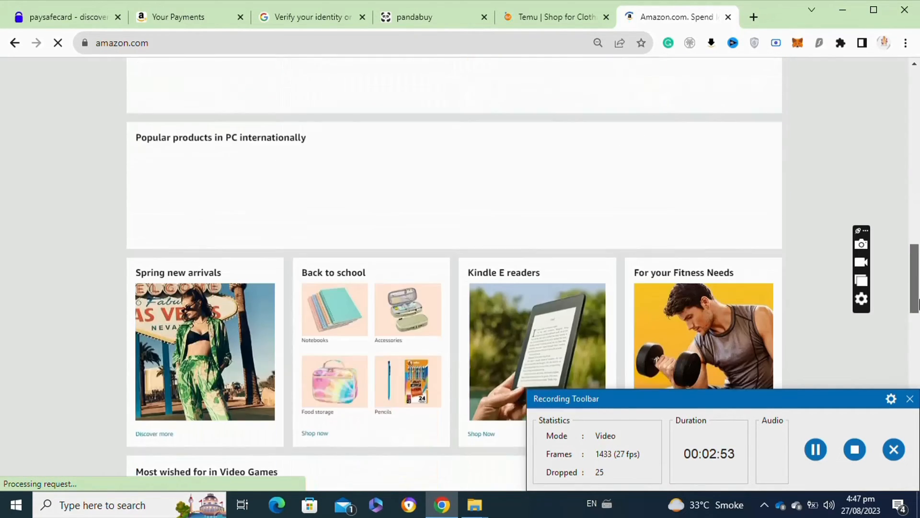
pyautogui.scroll(-3)
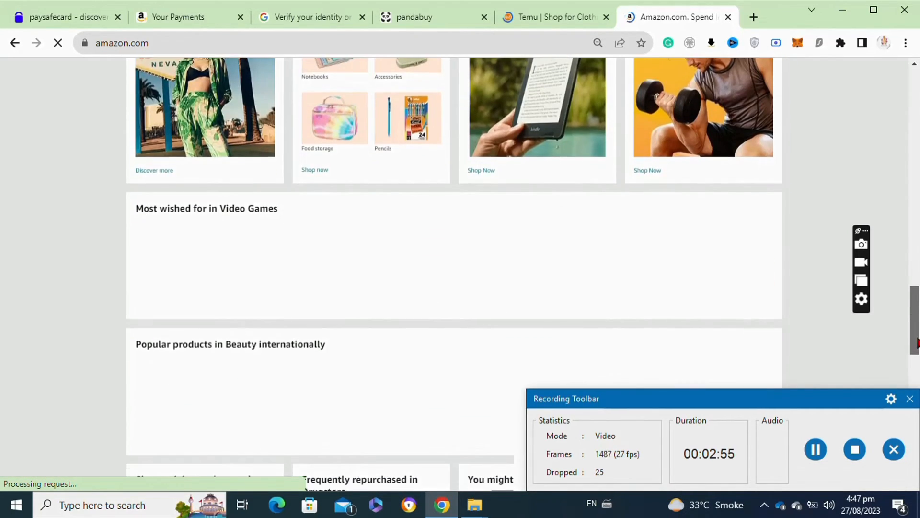
pyautogui.scroll(-3)
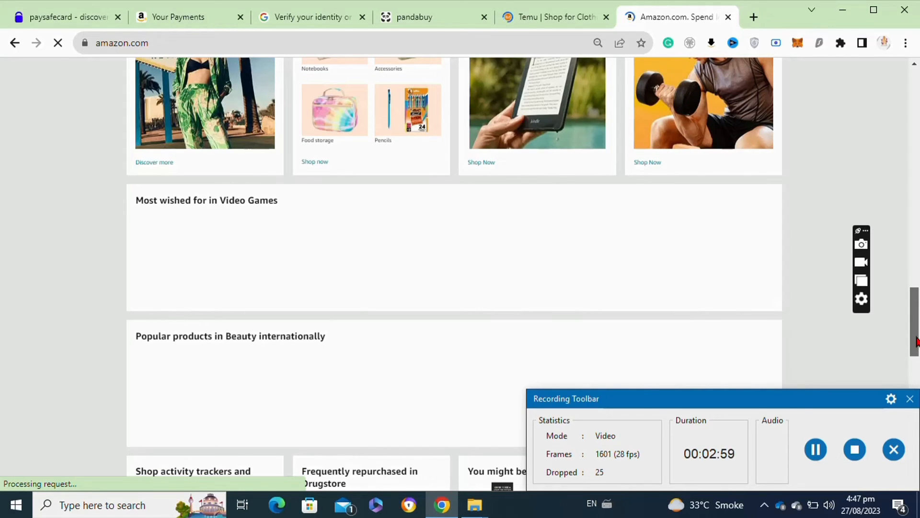
pyautogui.scroll(-3)
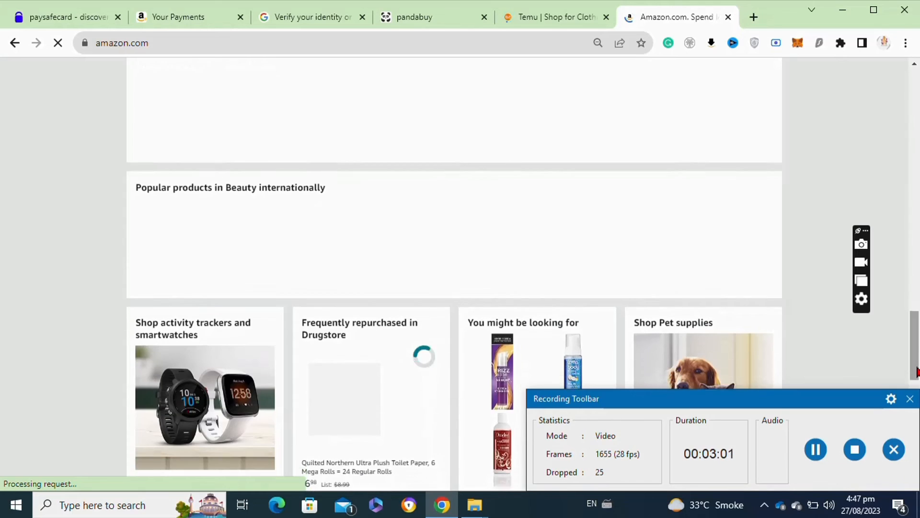
pyautogui.scroll(-3)
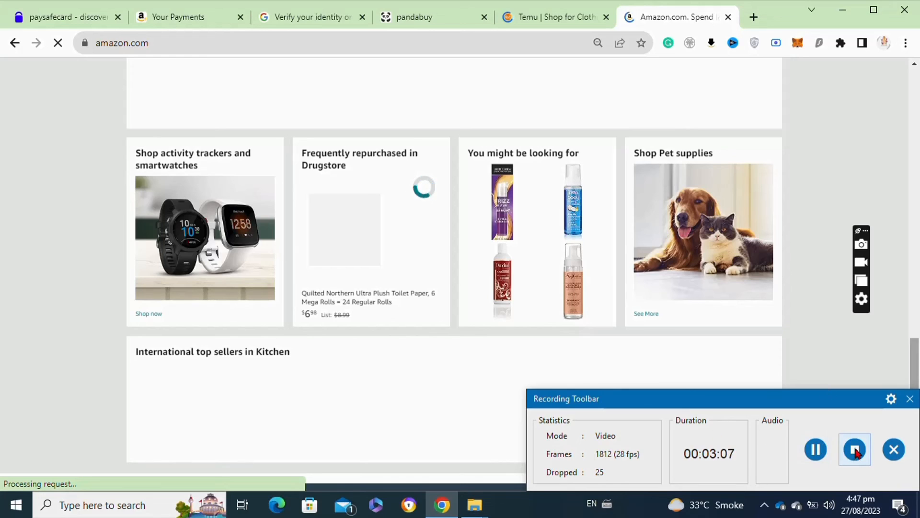
pyautogui.moveTo(854, 449)
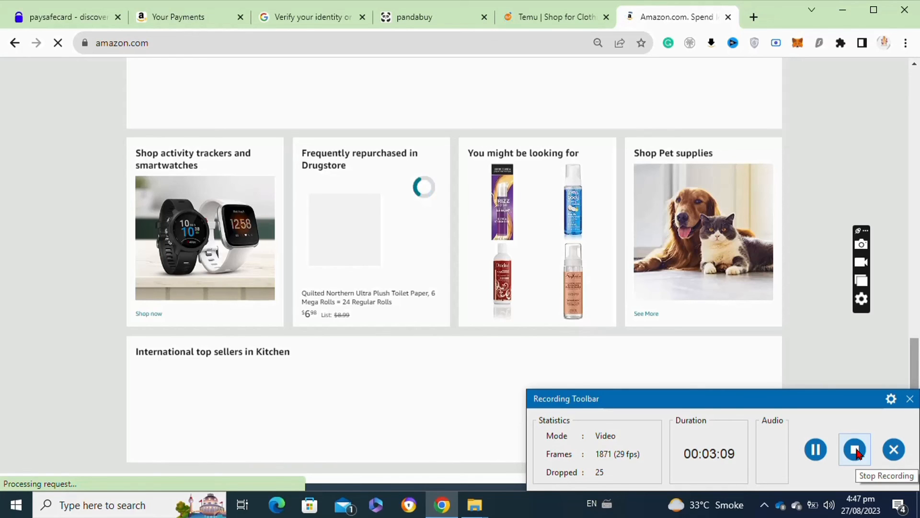